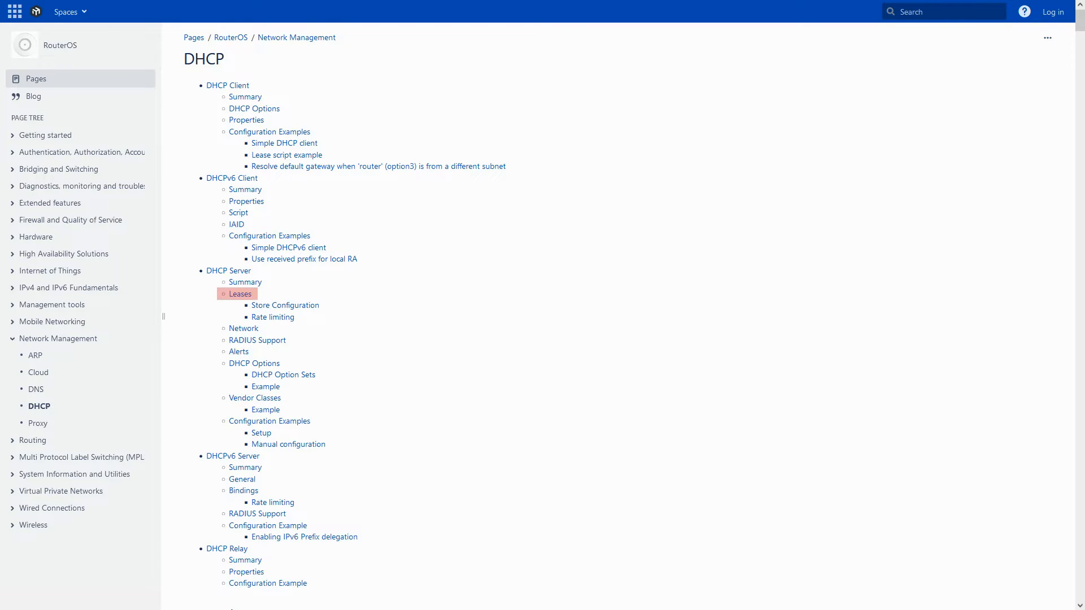
Jump to the Leases section of the DHCP Server help page
{"action": "left_click", "coordinate": [239, 293]}
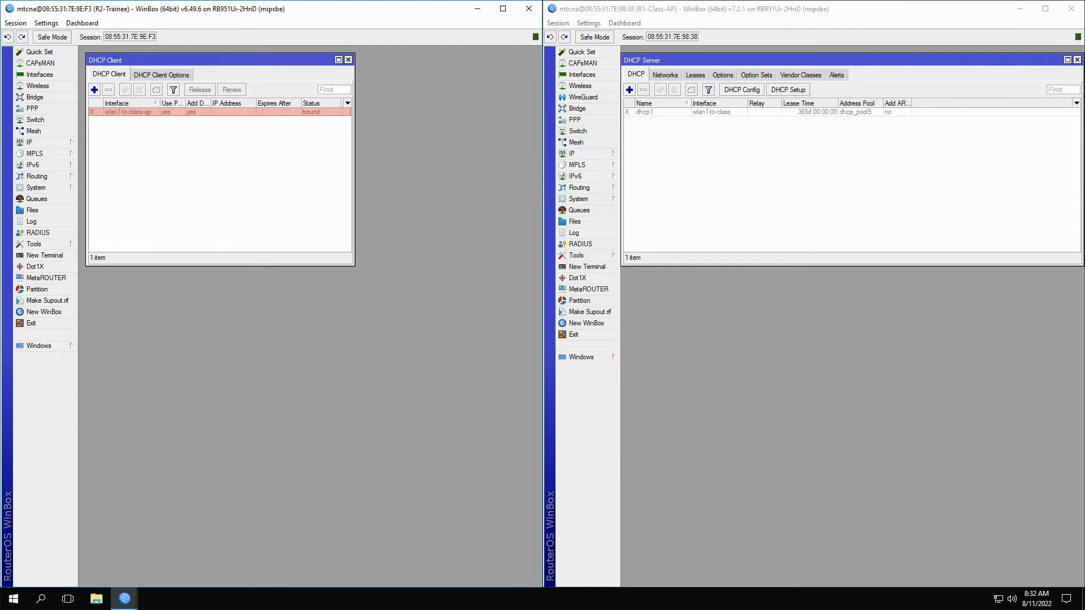
Select R2's DHCP client and enable it
{"action": "left_click", "coordinate": [127, 112]}
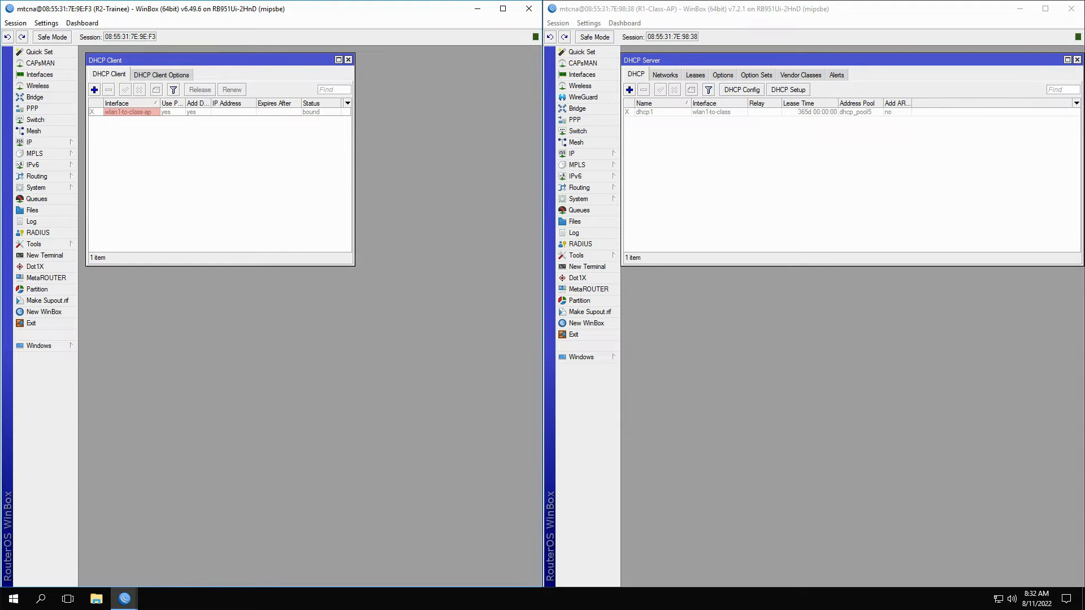
{"action": "left_click", "coordinate": [199, 89]}
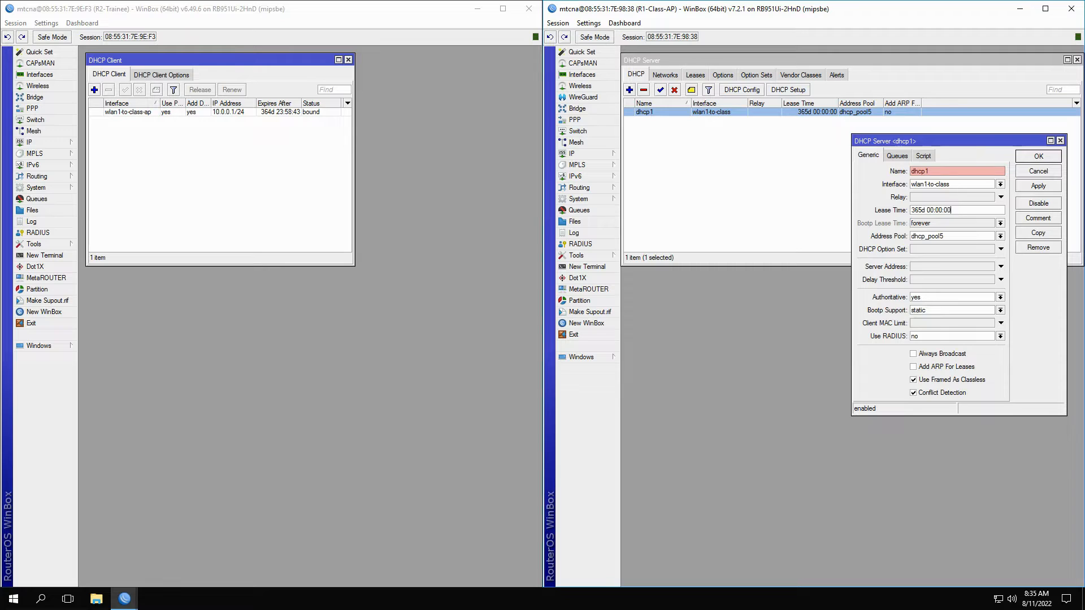
Close dhcp1's settings and select the dynamic 10.0.0.1 lease in R1's lease list
{"action": "left_click", "coordinate": [952, 184]}
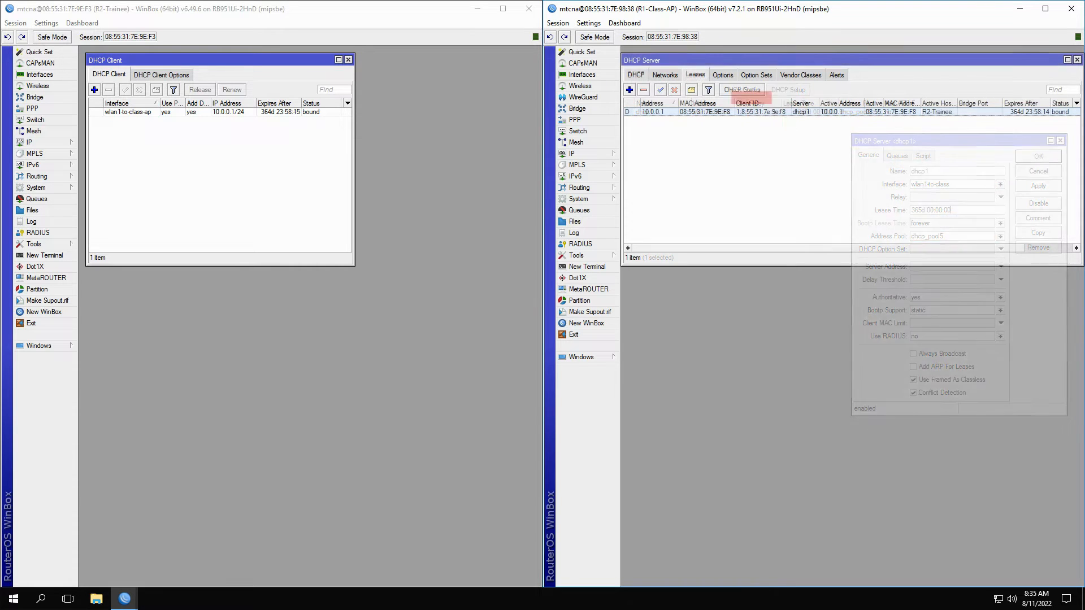
{"action": "left_click", "coordinate": [1038, 156]}
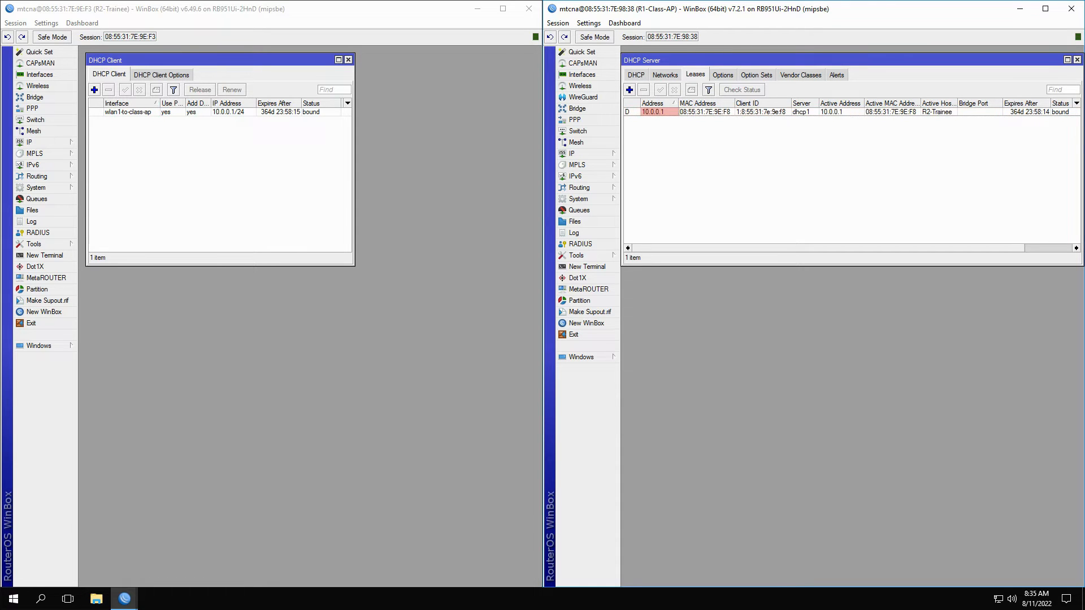
{"action": "left_click", "coordinate": [699, 111]}
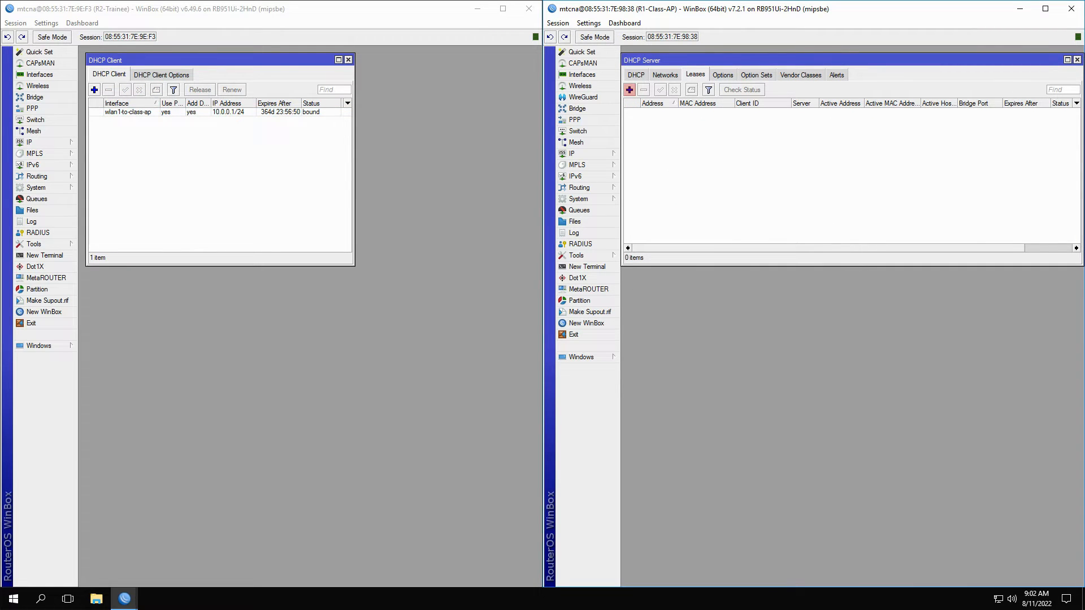
Add a static 10.0.0.1 lease on dhcp1 using the MAC of R2's wlan1-to-class-ap
{"action": "left_click", "coordinate": [628, 89]}
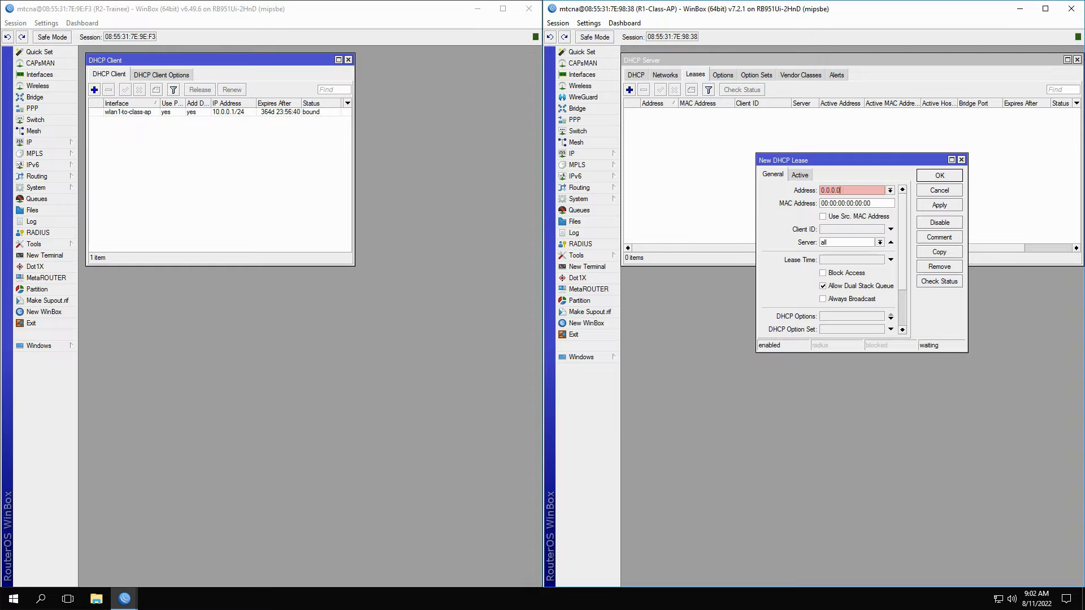
{"action": "type", "text": "10.0.0.1"}
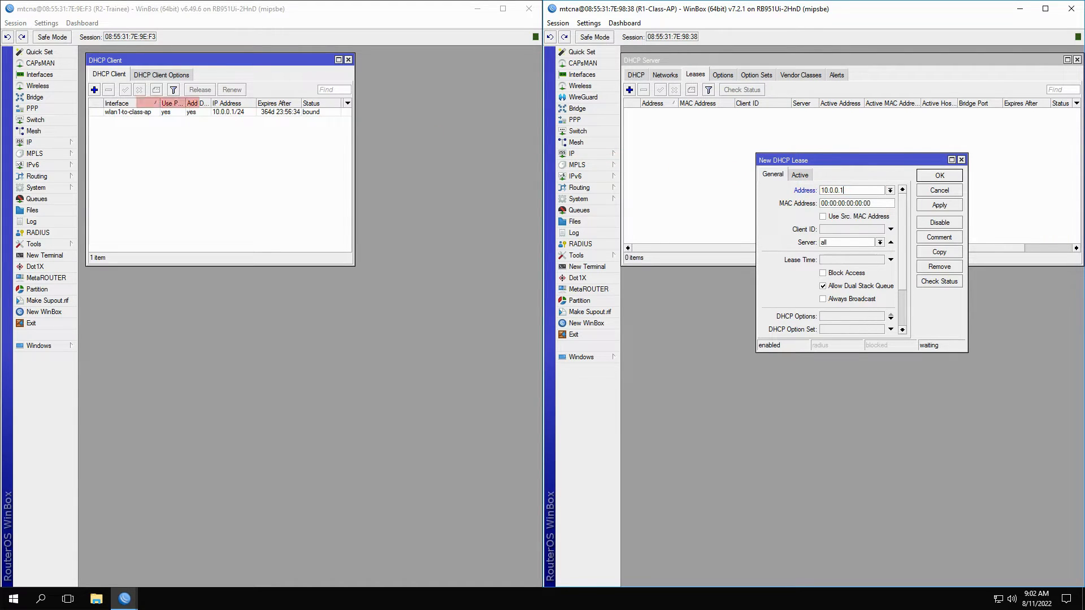
{"action": "left_click", "coordinate": [37, 85]}
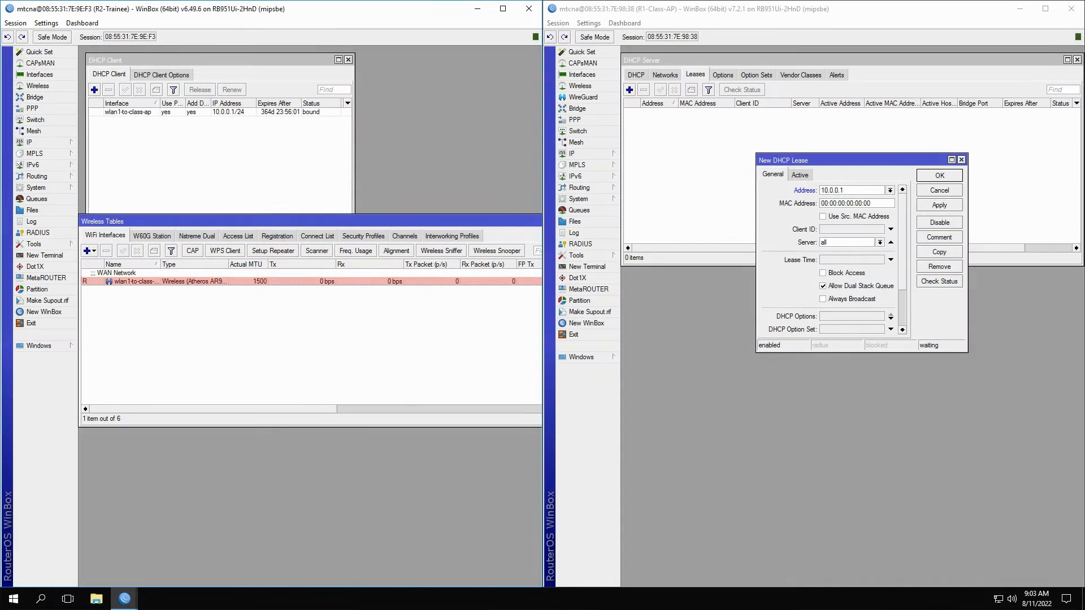
{"action": "double_click", "coordinate": [135, 281]}
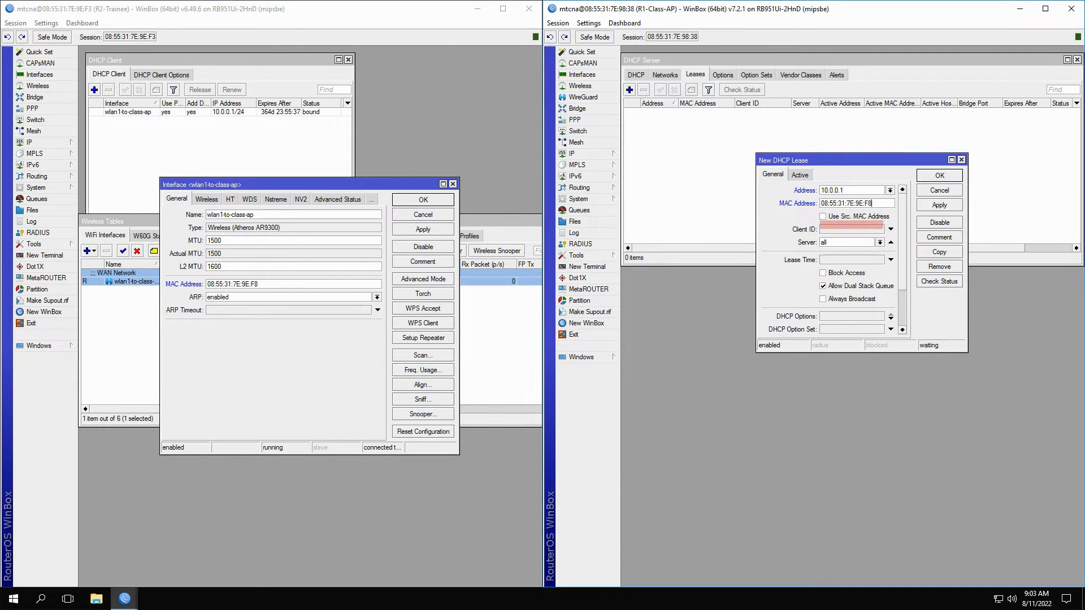
{"action": "left_click", "coordinate": [881, 242]}
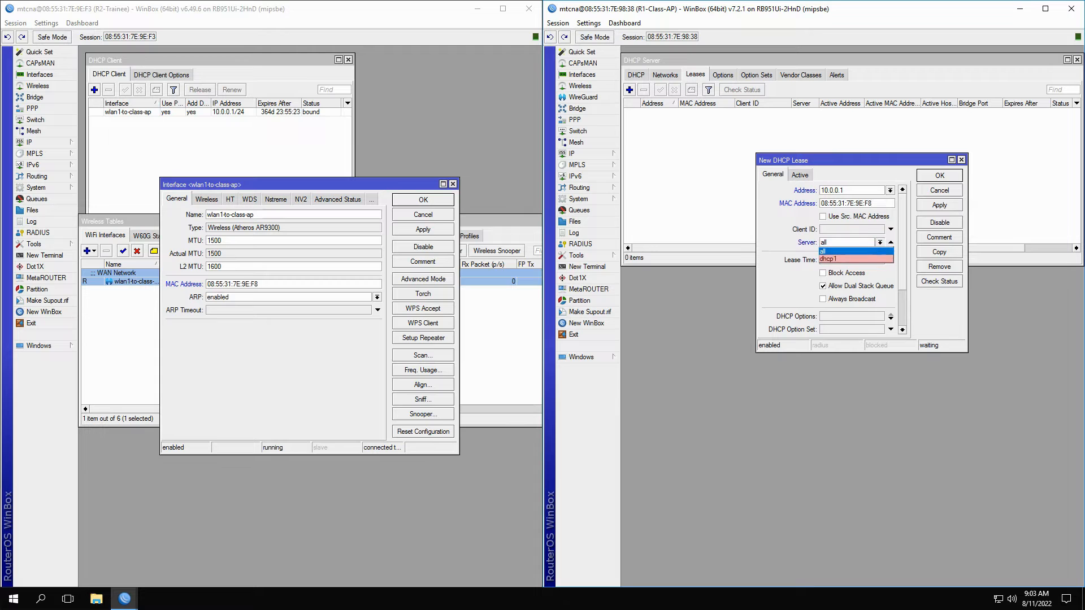
{"action": "left_click", "coordinate": [837, 249]}
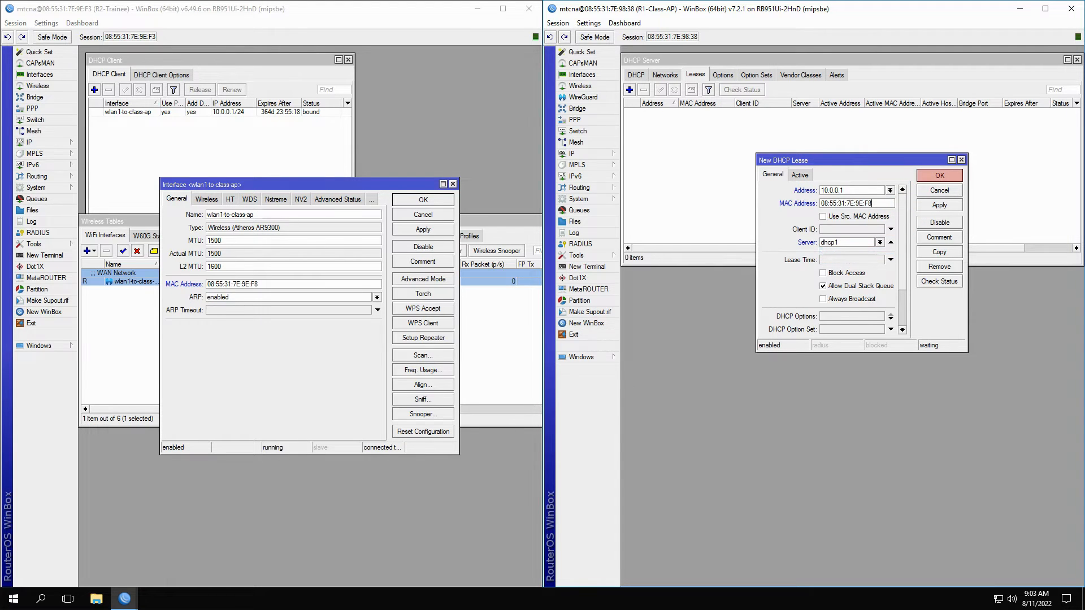
{"action": "left_click", "coordinate": [938, 175]}
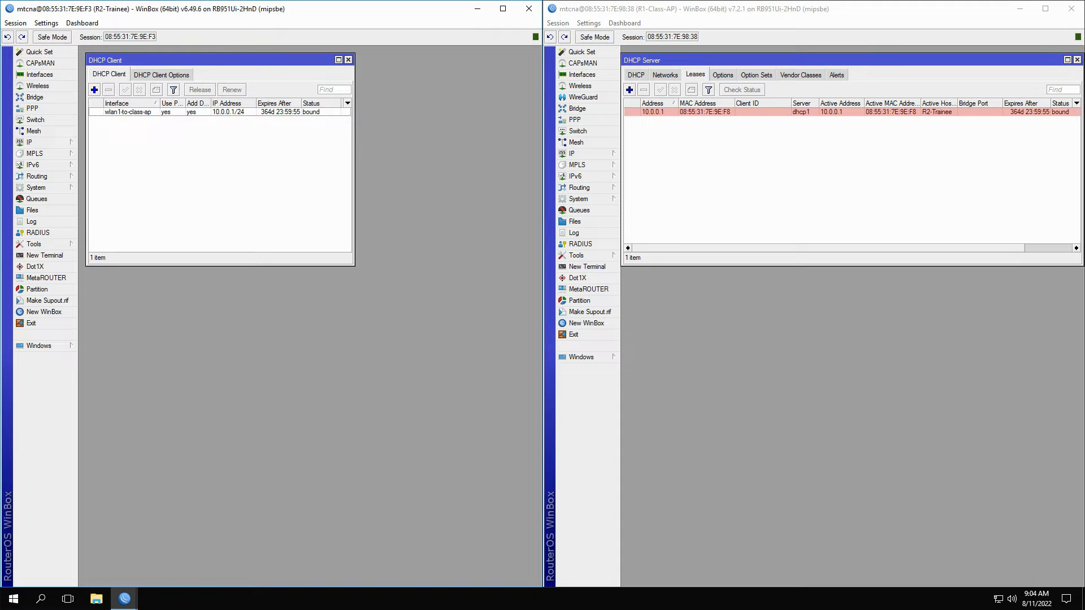
Review and close the static 10.0.0.1 lease, then bring up R1's System menu
{"action": "double_click", "coordinate": [705, 111]}
{"action": "type", "text": "10.0.0.2"}
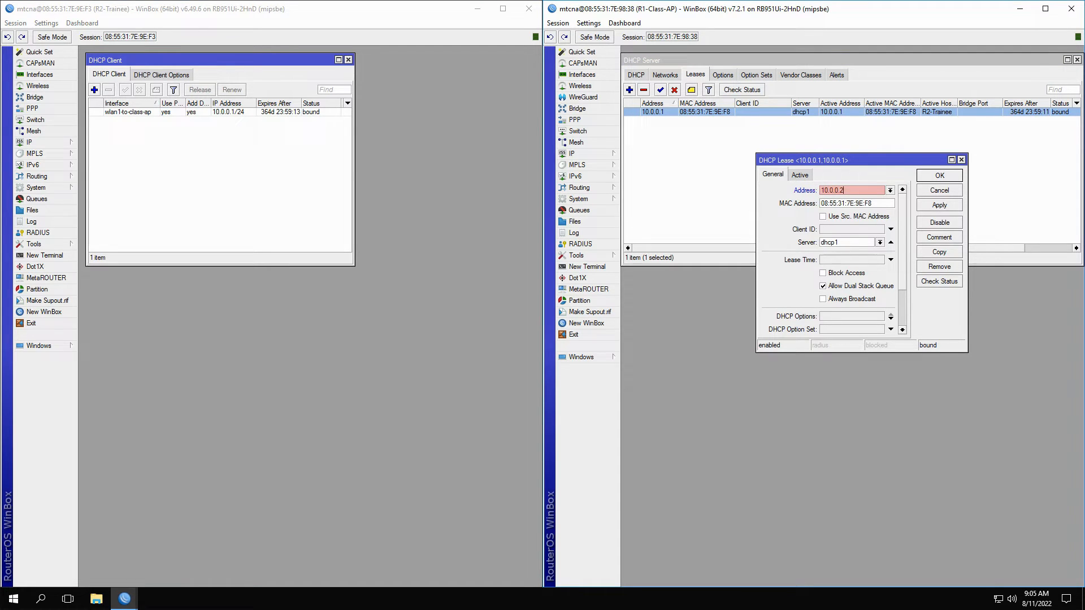
{"action": "left_click", "coordinate": [938, 205]}
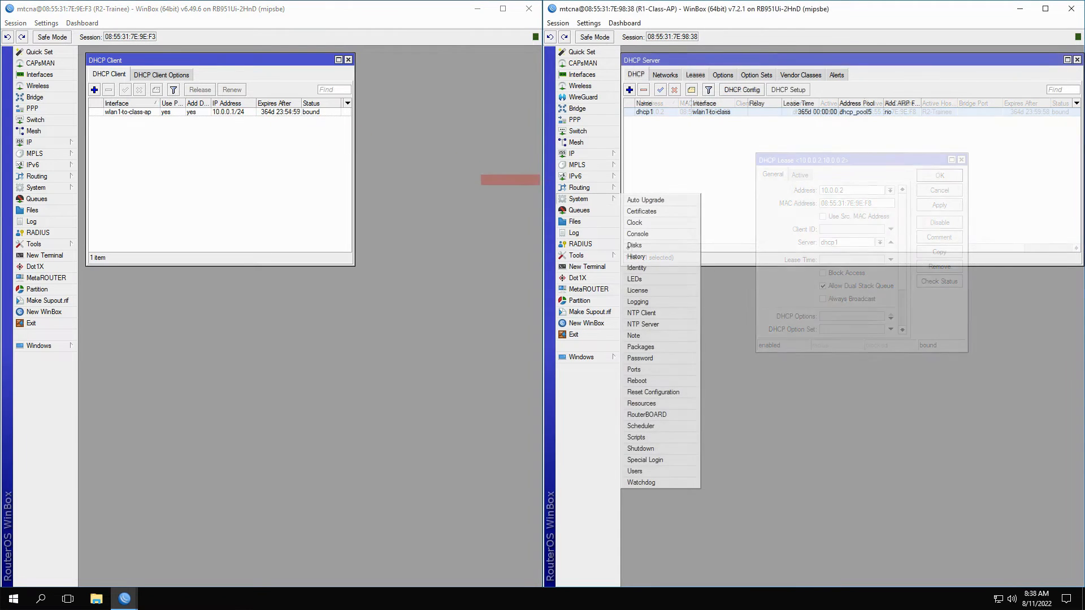
{"action": "left_click", "coordinate": [938, 191]}
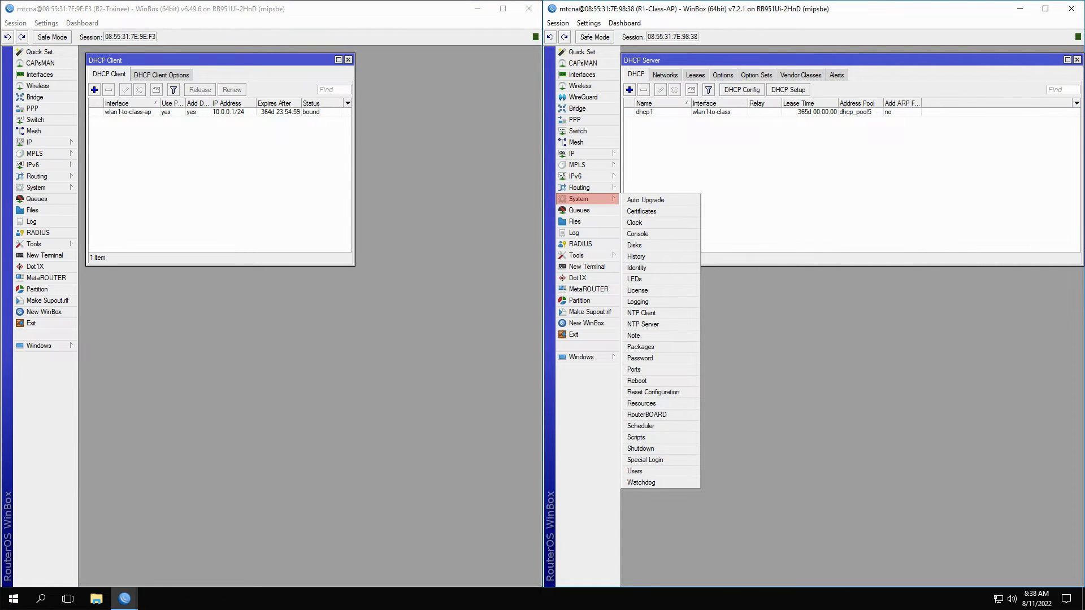
{"action": "mouse_move", "coordinate": [637, 302]}
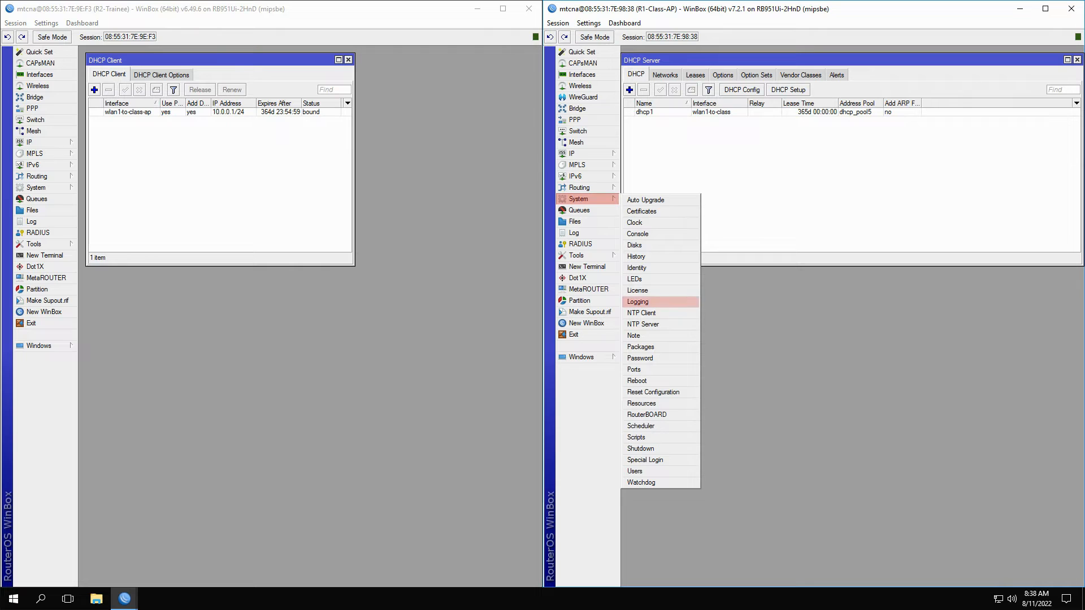
Open System > Logging on R1 to view its logging rules
{"action": "left_click", "coordinate": [637, 302]}
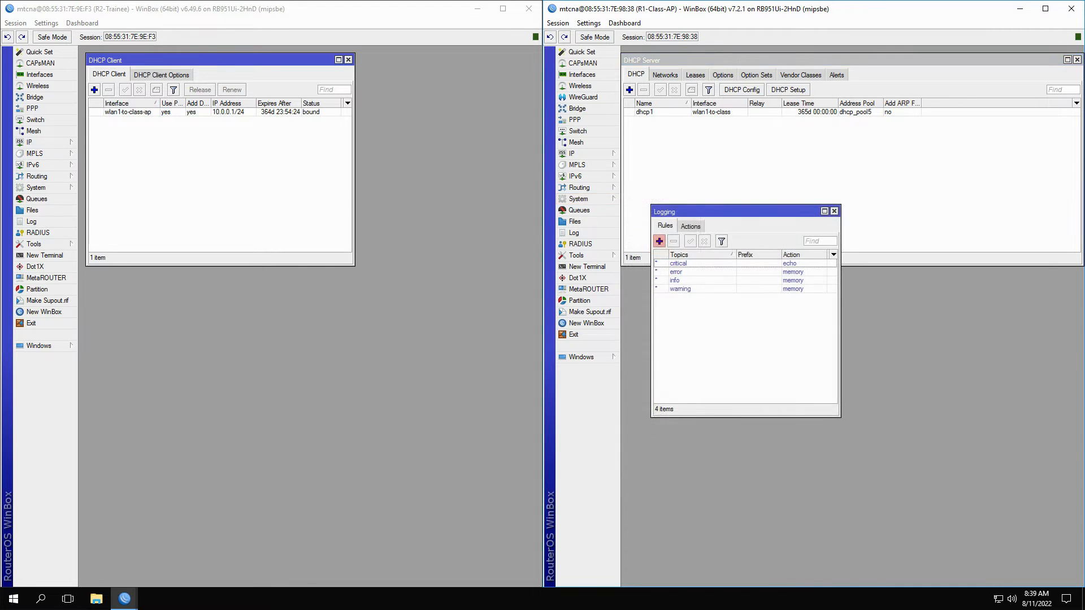
{"action": "left_click", "coordinate": [659, 241]}
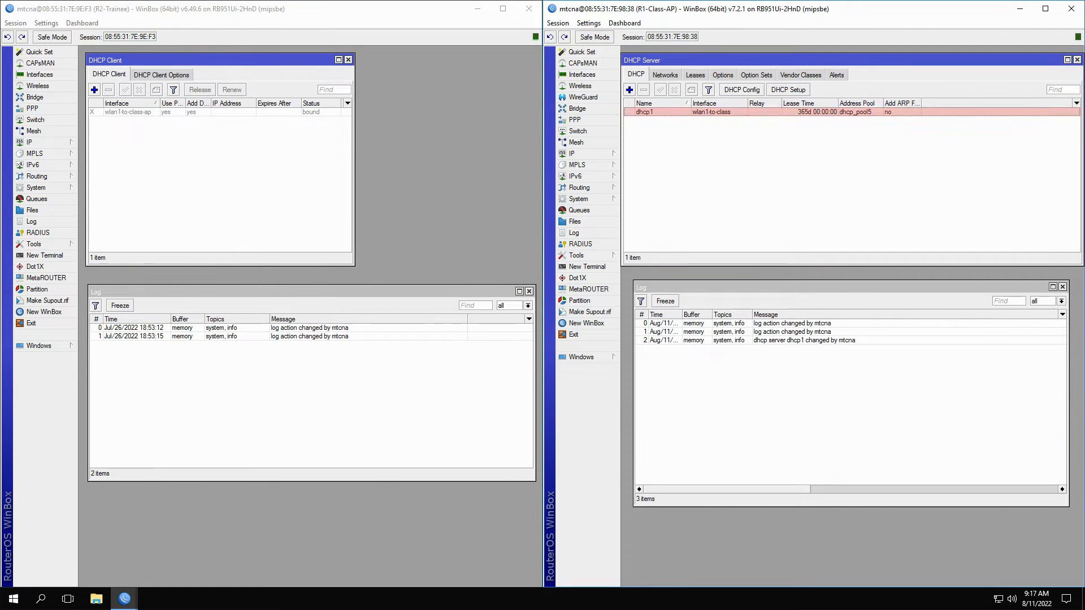
Switch R1's DHCP Server window to its still-empty Leases tab
{"action": "left_click", "coordinate": [695, 74]}
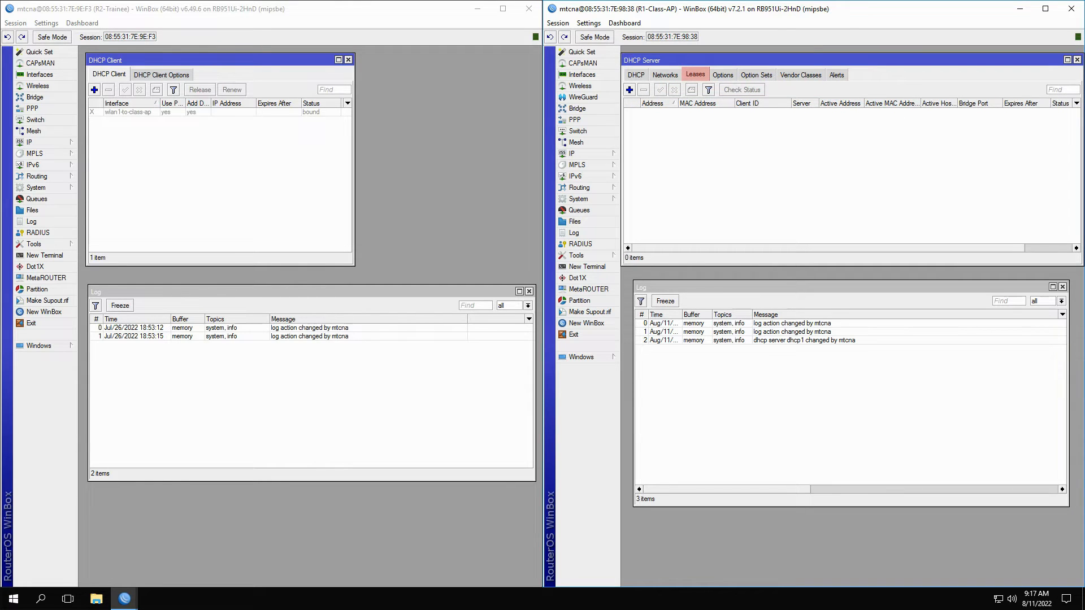
{"action": "left_click", "coordinate": [129, 111]}
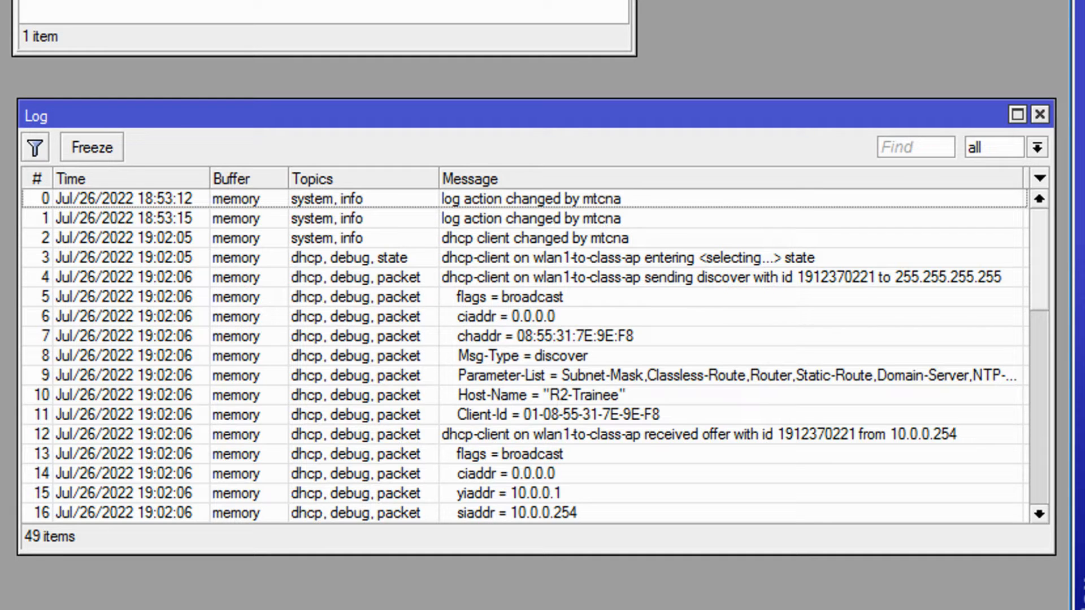
{"action": "left_click", "coordinate": [623, 259]}
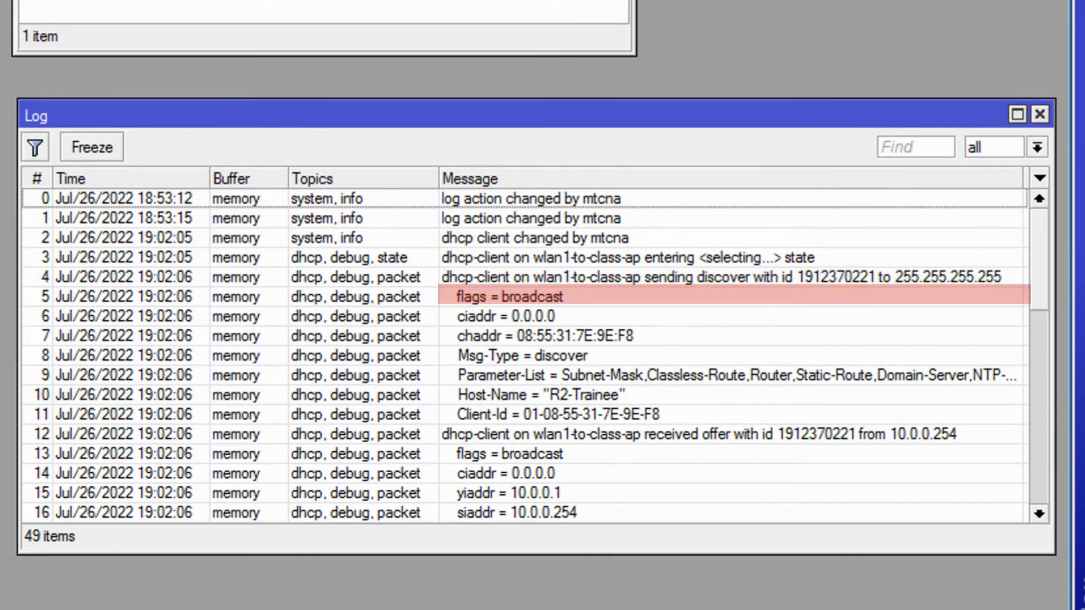
{"action": "left_click", "coordinate": [509, 316]}
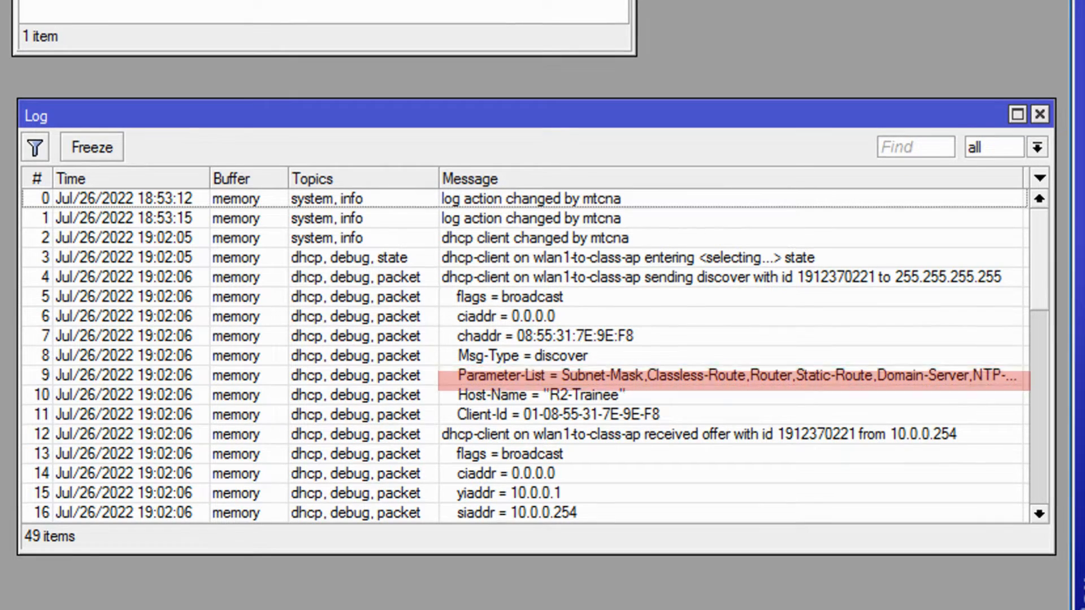
{"action": "left_click", "coordinate": [554, 414]}
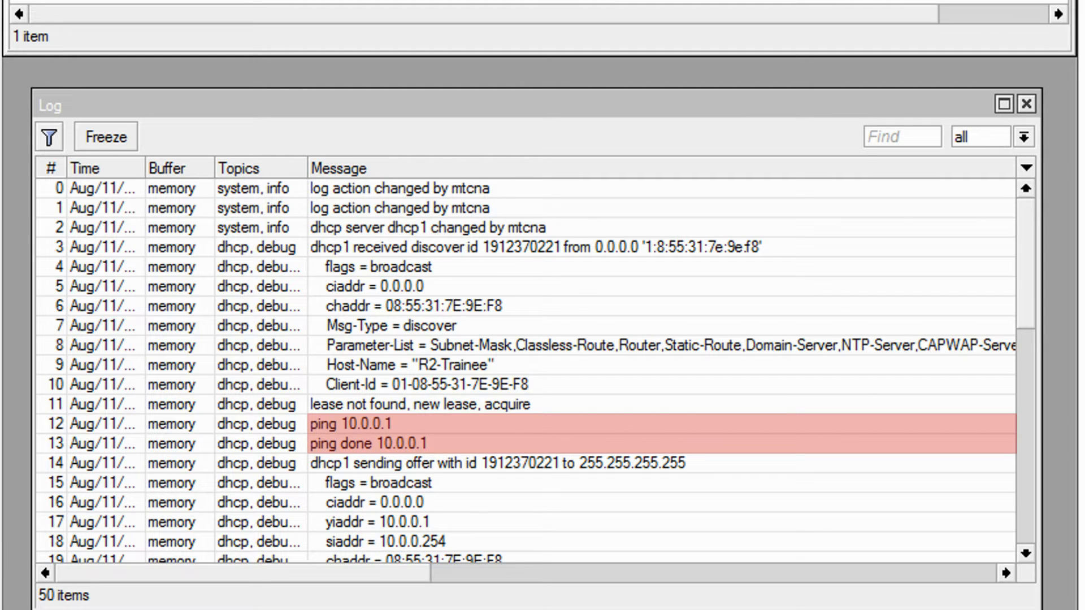
{"action": "scroll", "scroll_direction": "down", "scroll_amount": 3}
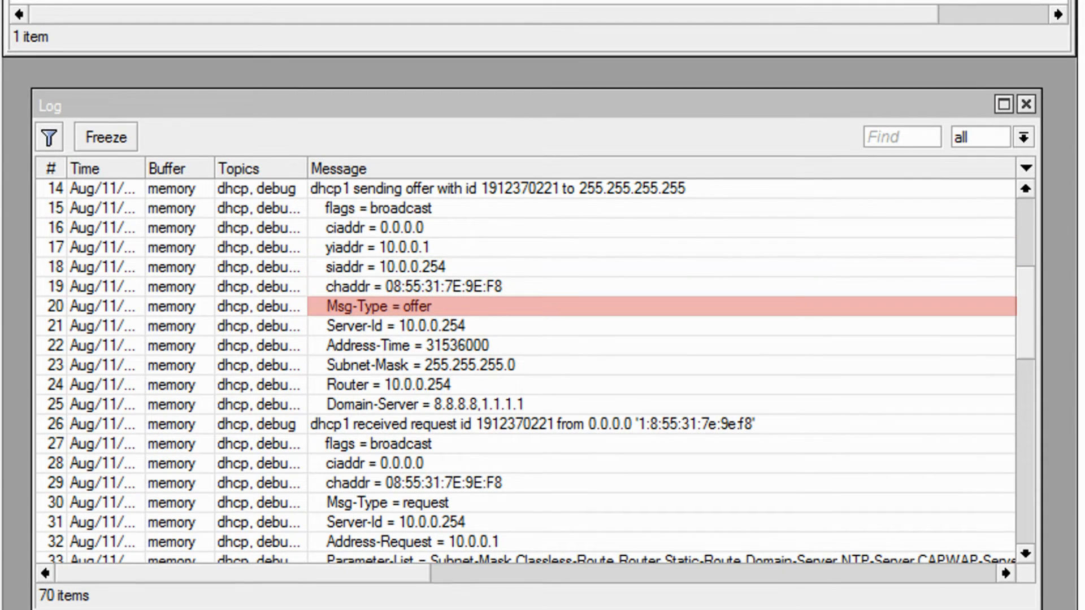
{"action": "left_click", "coordinate": [380, 345]}
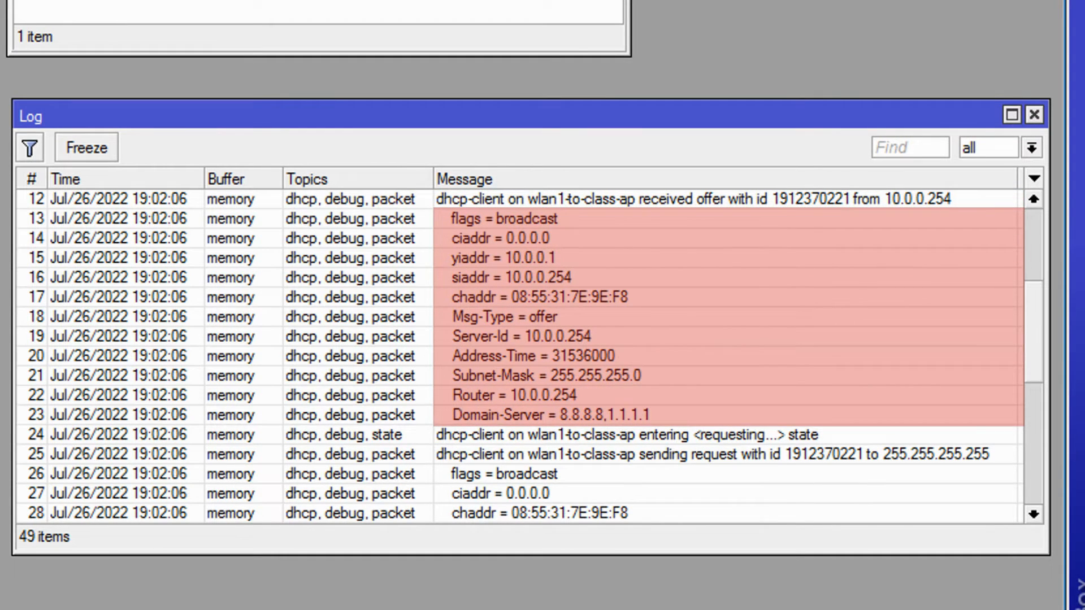
{"action": "scroll", "scroll_direction": "down", "scroll_amount": 3}
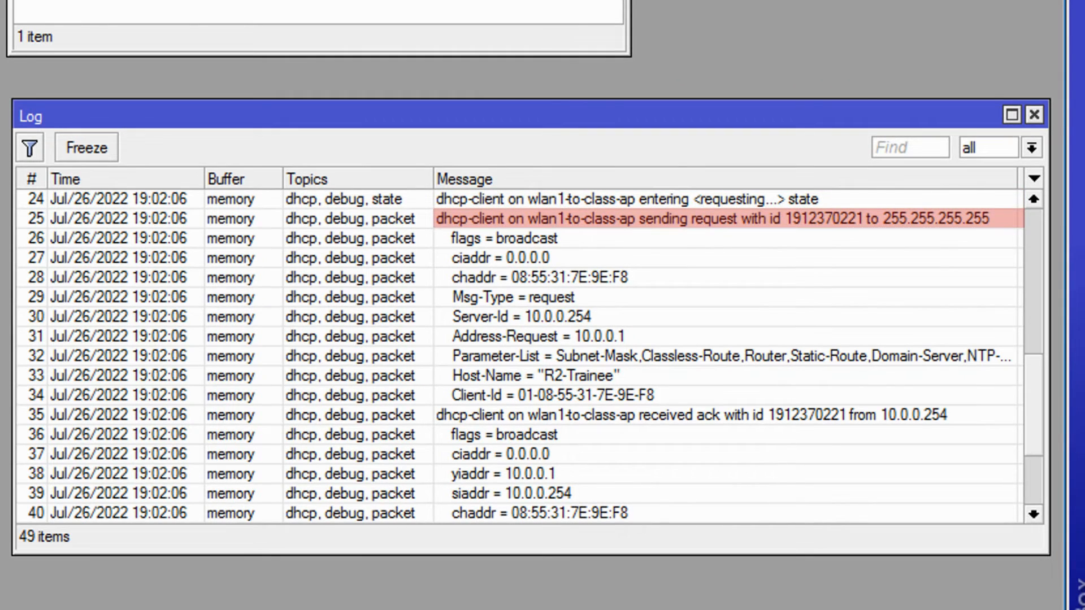
{"action": "left_click", "coordinate": [512, 298]}
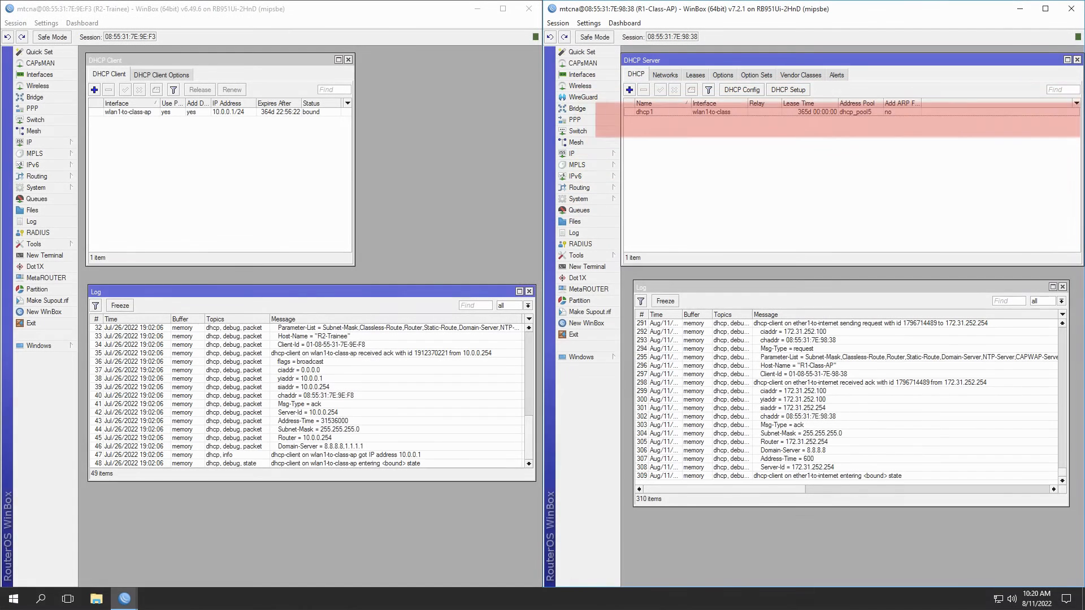
Select dhcp1 in R1's DHCP Server list and open its settings
{"action": "left_click", "coordinate": [706, 111]}
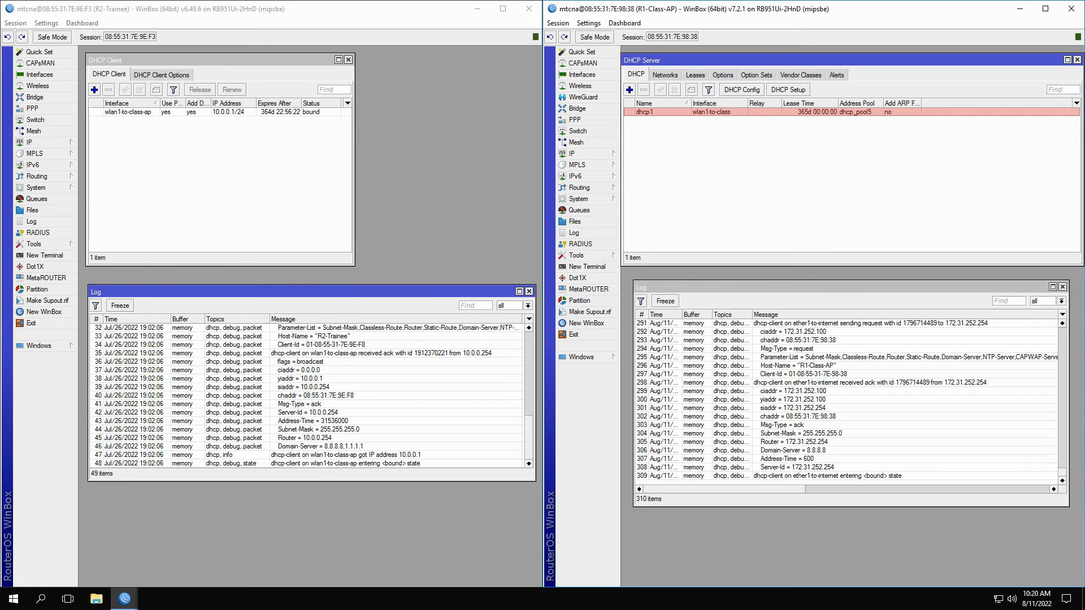
{"action": "double_click", "coordinate": [691, 111]}
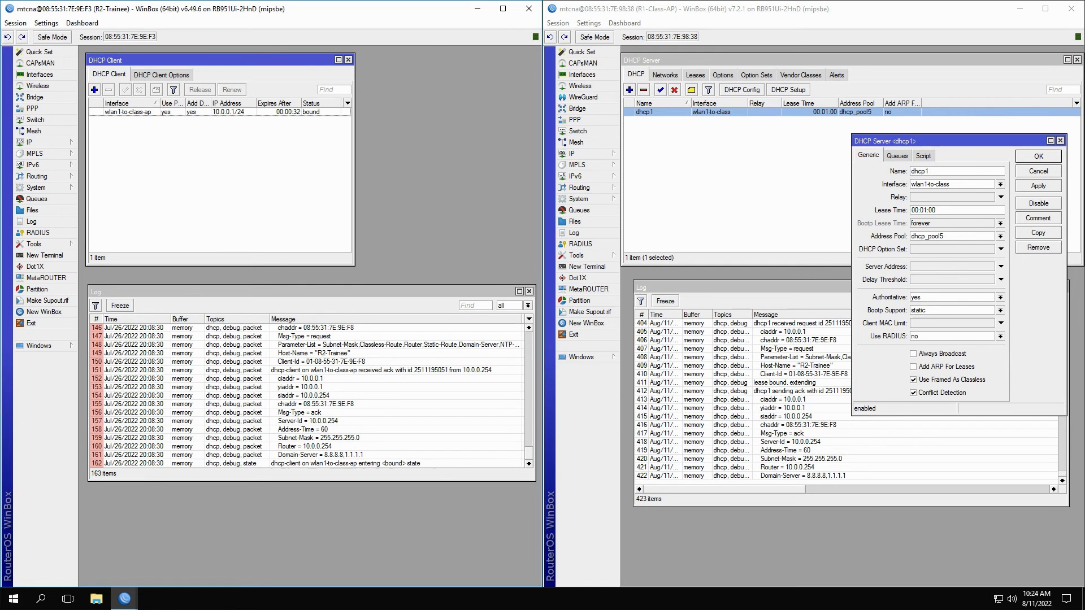
Show R1's 10.0.0.1 lease for R2-Trainee and open R2's wireless interfaces
{"action": "left_click", "coordinate": [695, 75]}
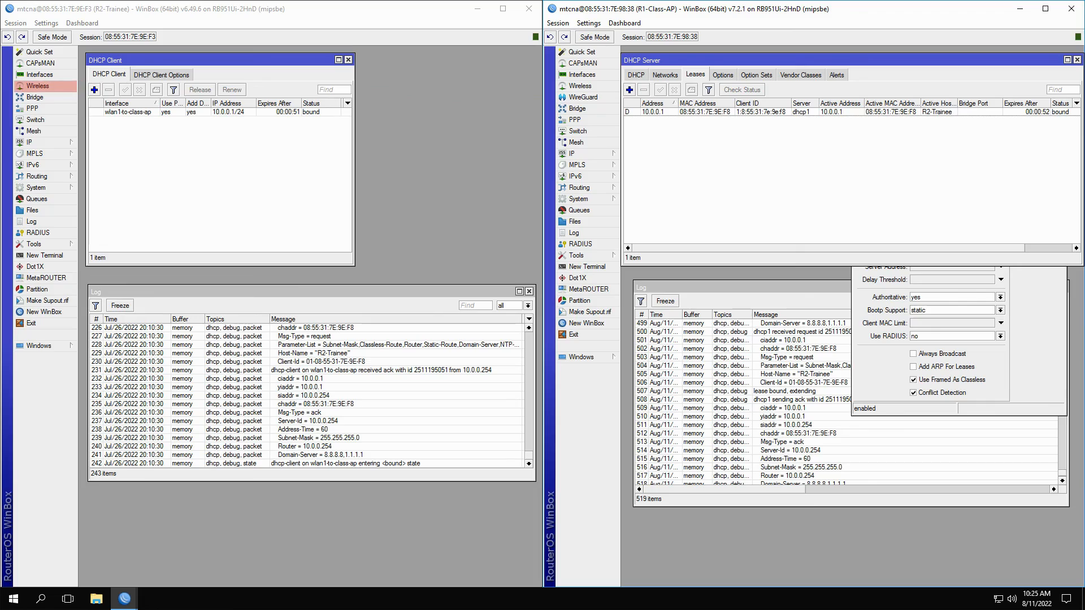
{"action": "left_click", "coordinate": [38, 86]}
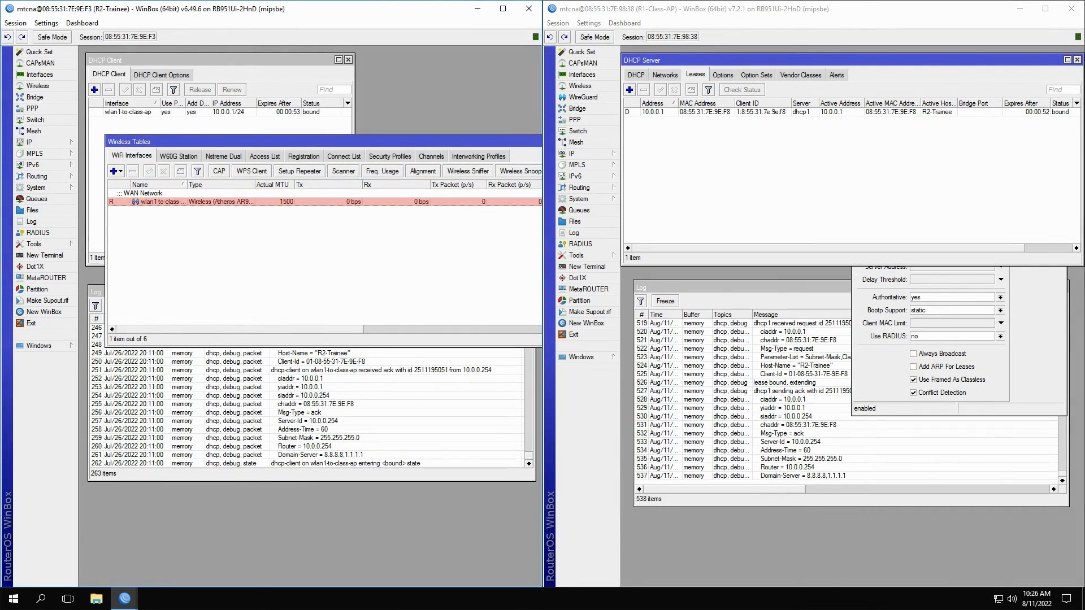